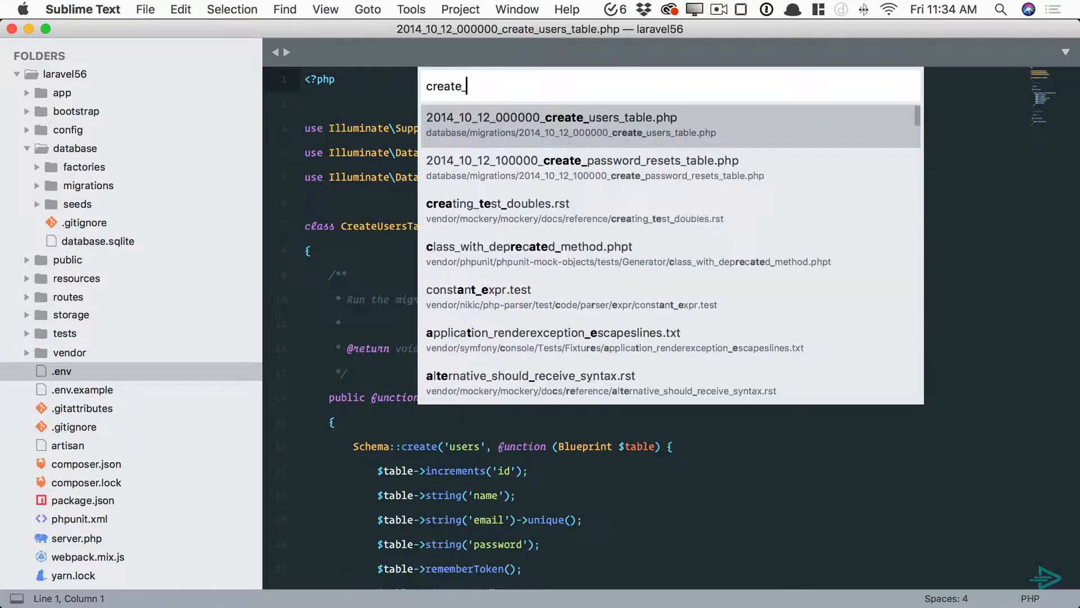
- Open the create_users_table migration and add a timestamp('expires_at') column above timestamps()
type("users")
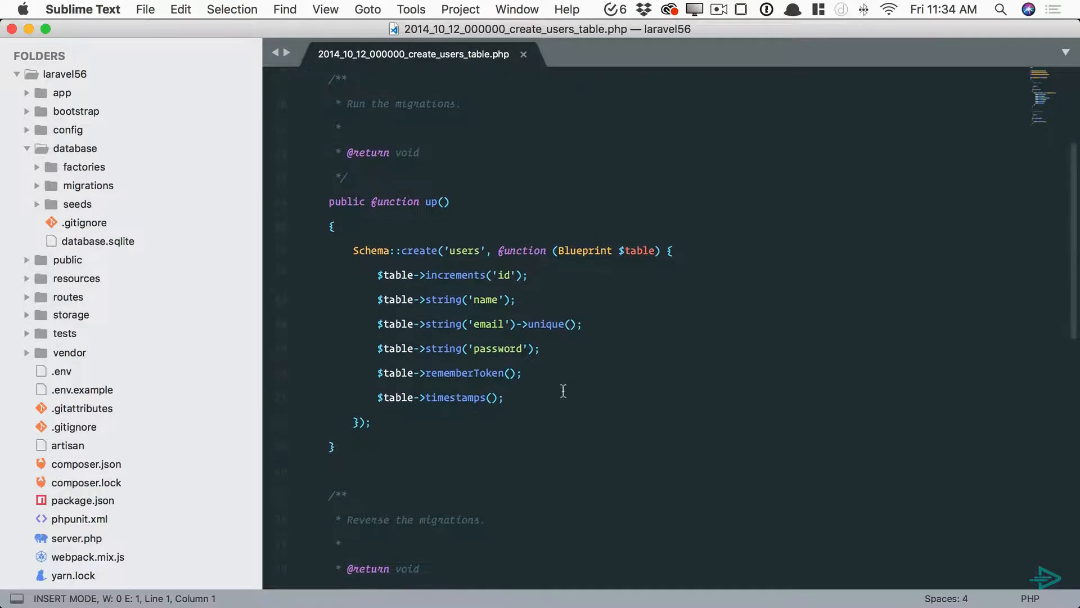
type("$table->")
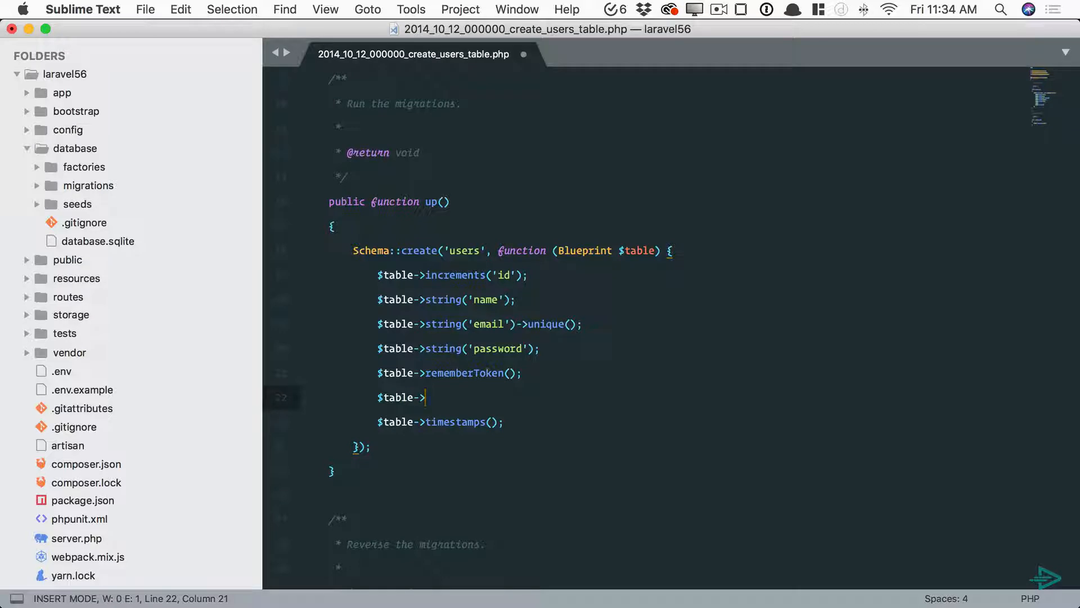
type("timestamp('expires_at');")
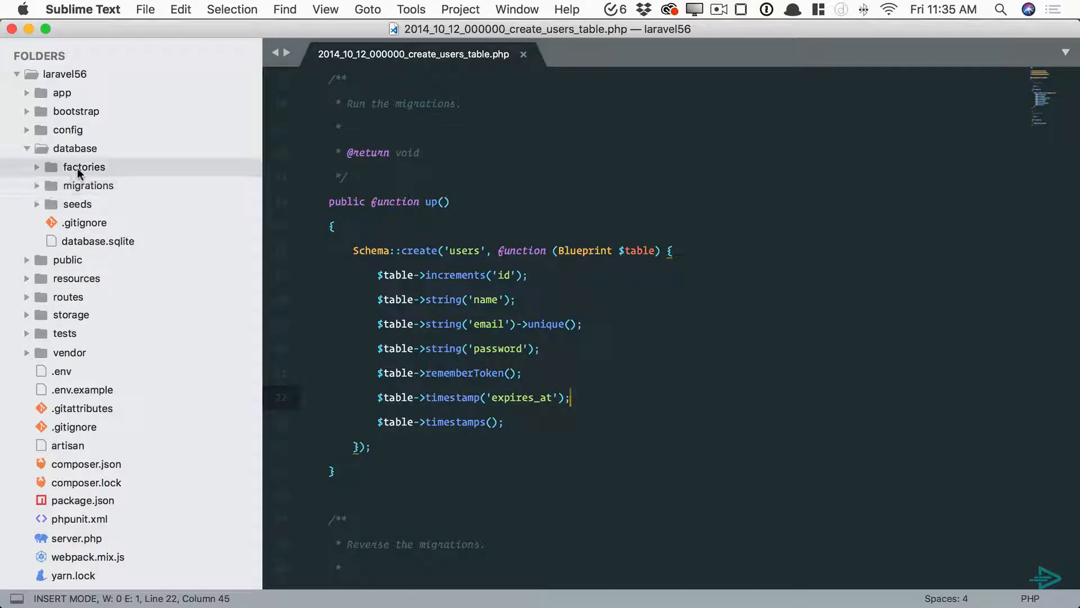
- Start an 'expires_at' => today()->addM entry in UserFactory.php
left_click(83, 167)
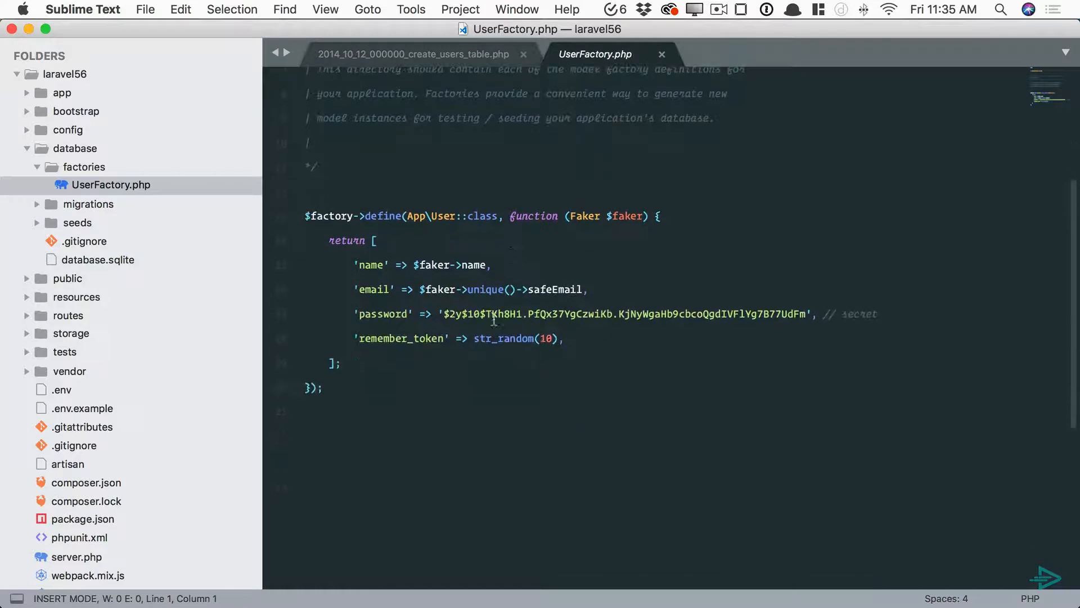
key("Escape")
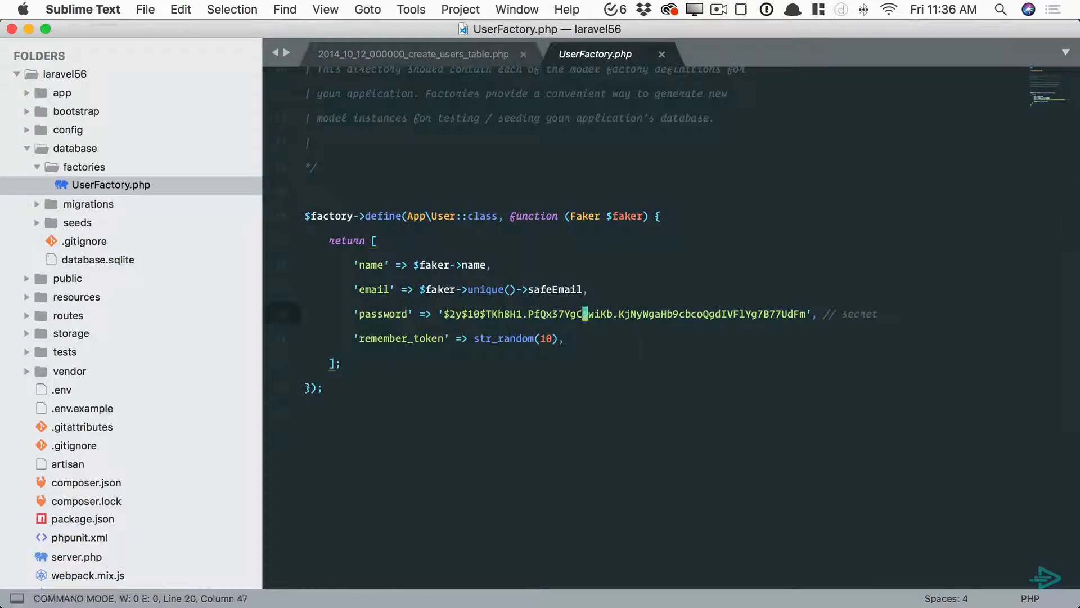
type("'expires_at' =>")
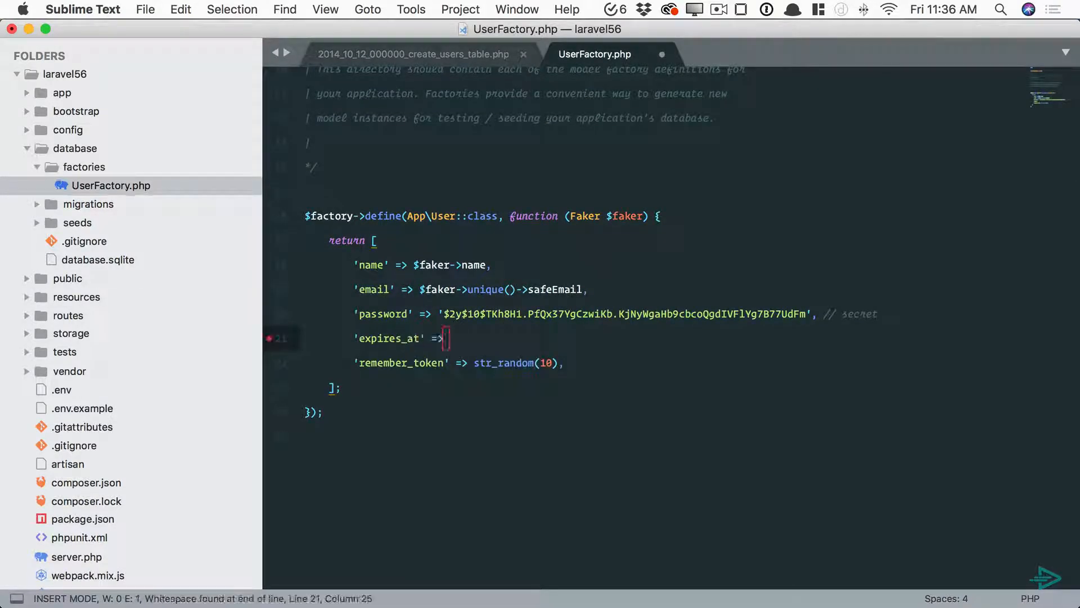
type("today")
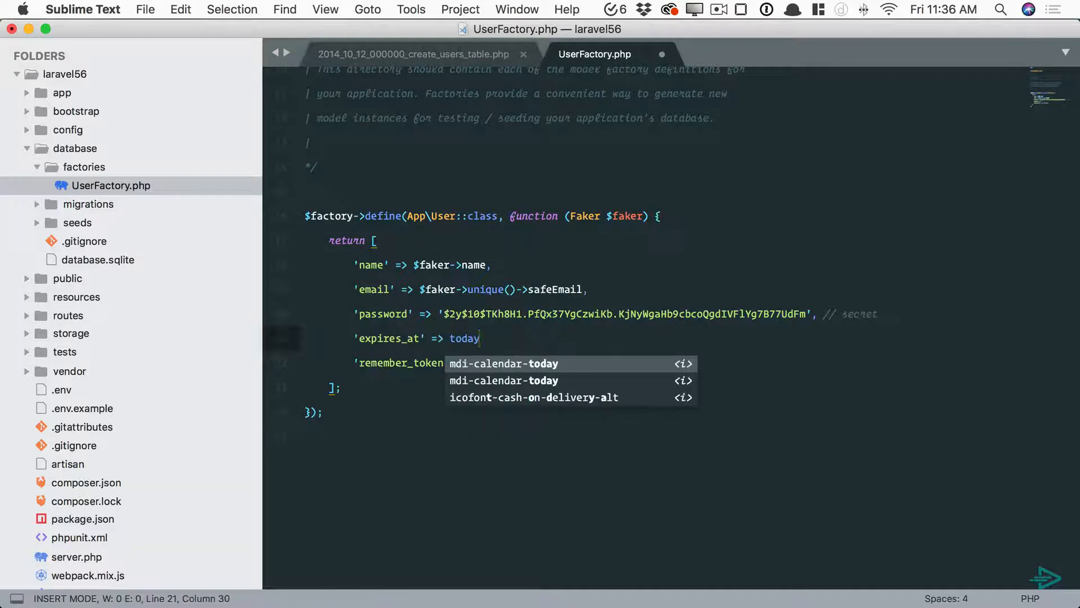
type("()->addM")
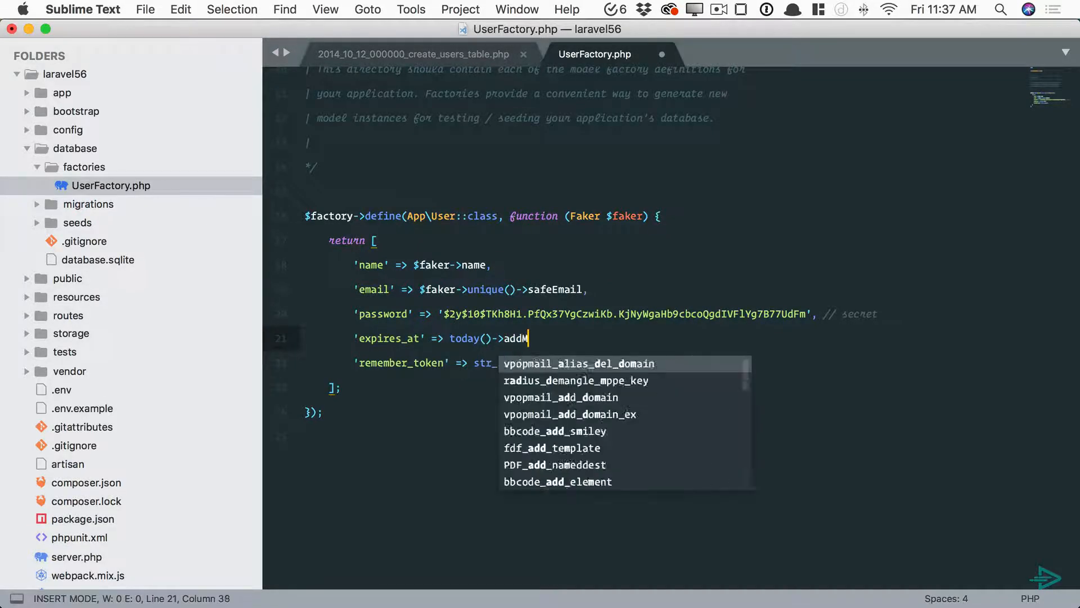
- Peek at the today() helper definition in helpers.php, then finish the entry as addMonths()
key("escape")
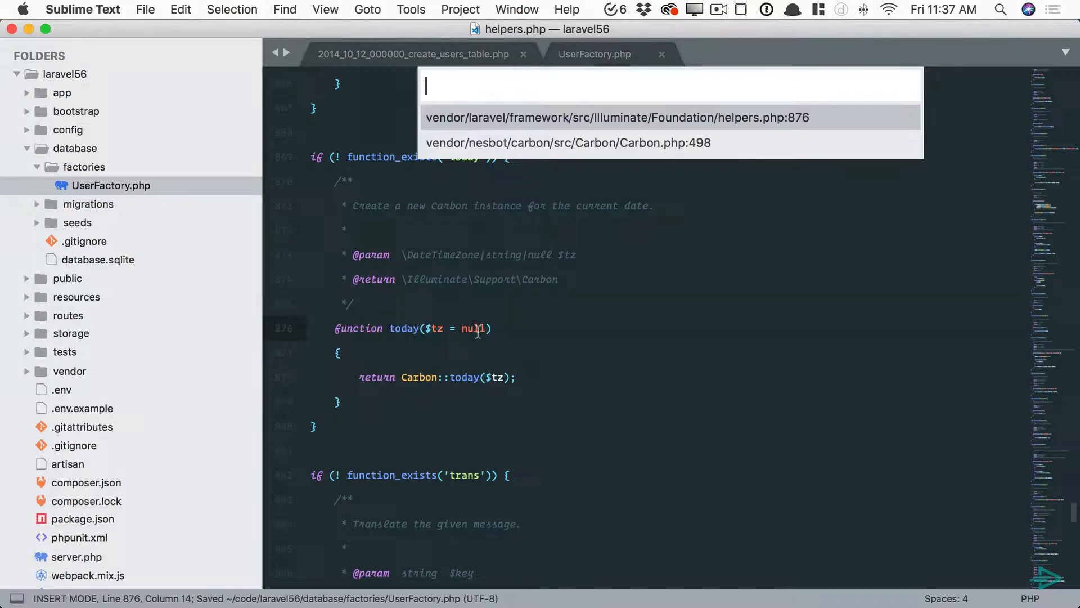
left_click(608, 117)
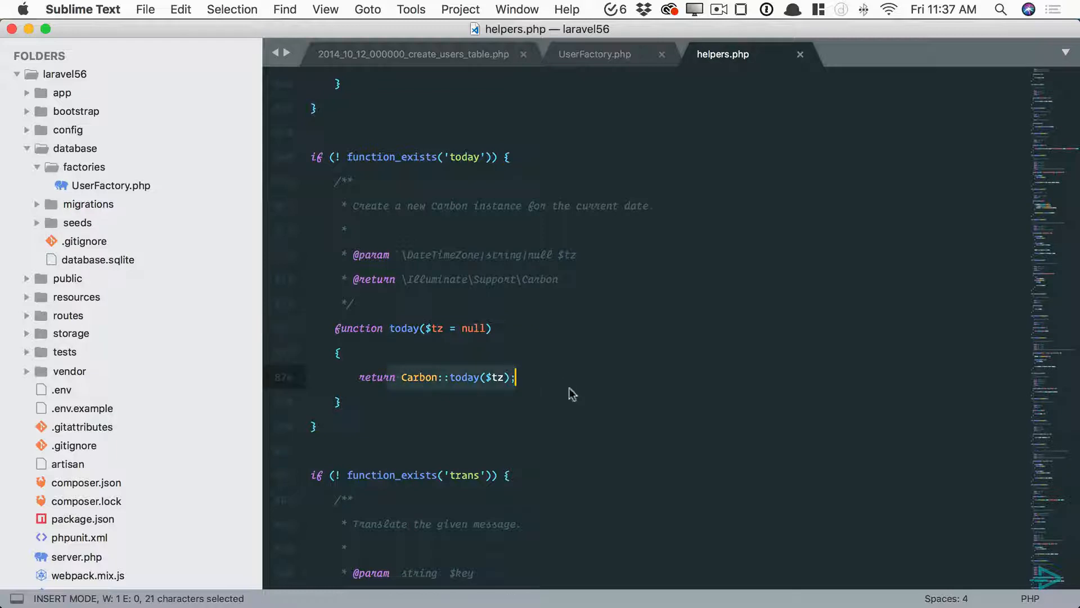
mouse_move(756, 180)
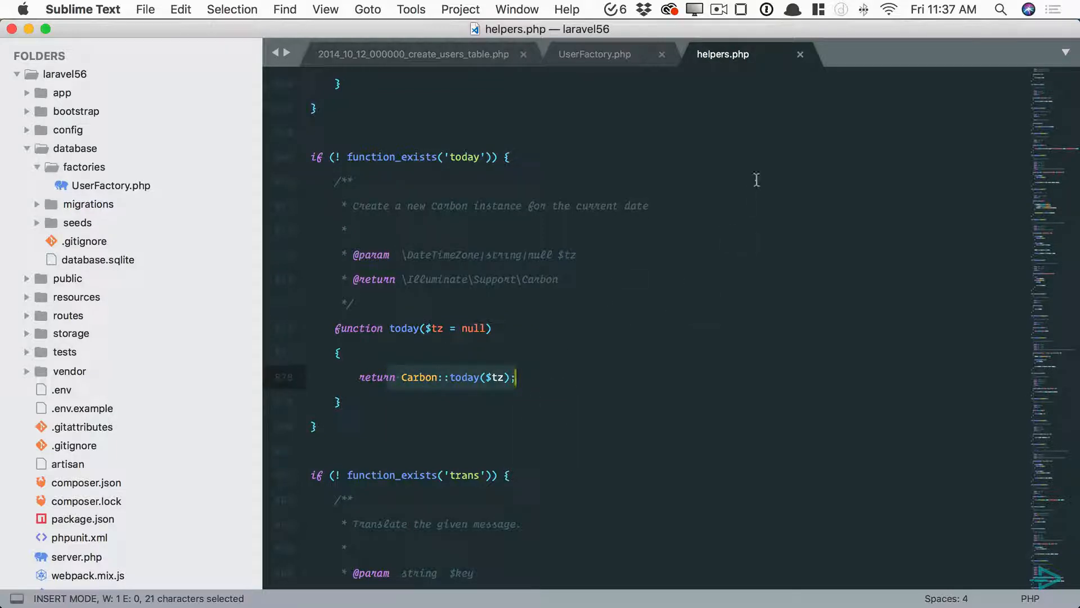
left_click(595, 54)
type("'expires_at' => today()->addMonth")
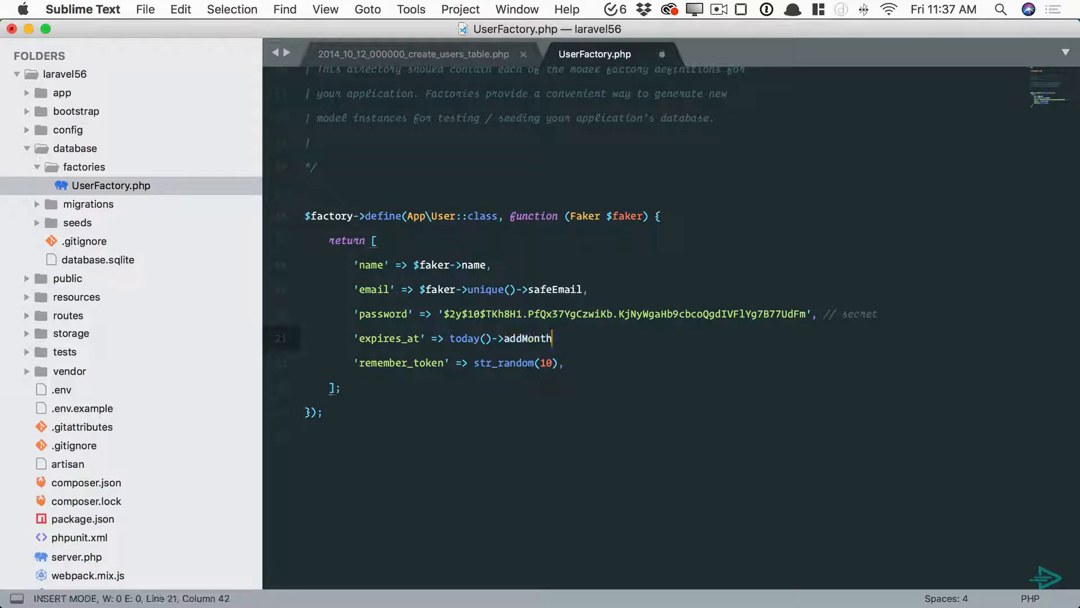
type("s()")
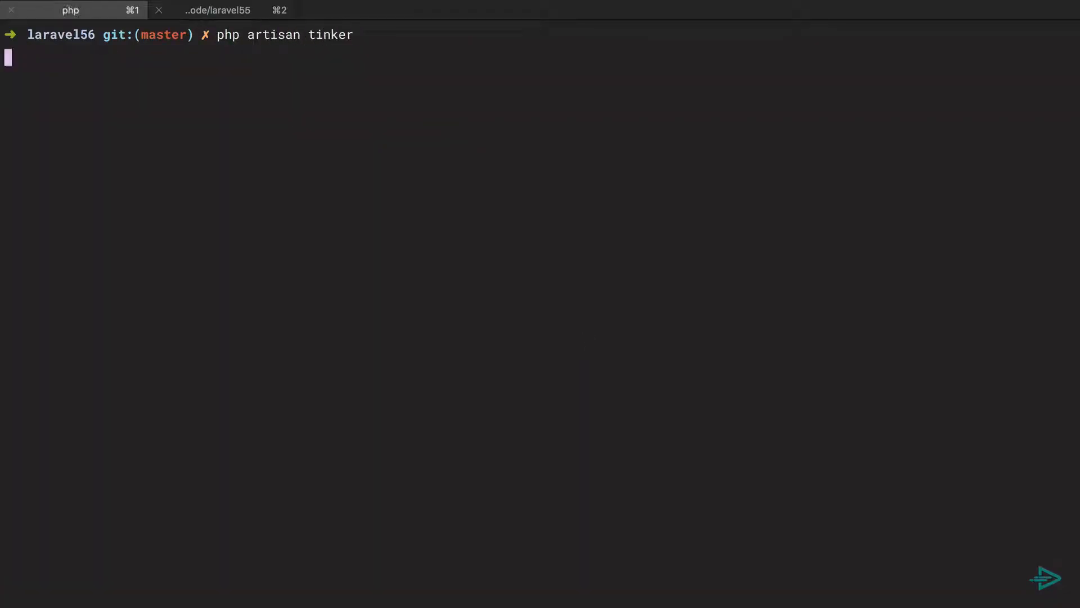
- Create a user via factory('App\User')->create() in tinker and display $user->fresh()
type("$user =")
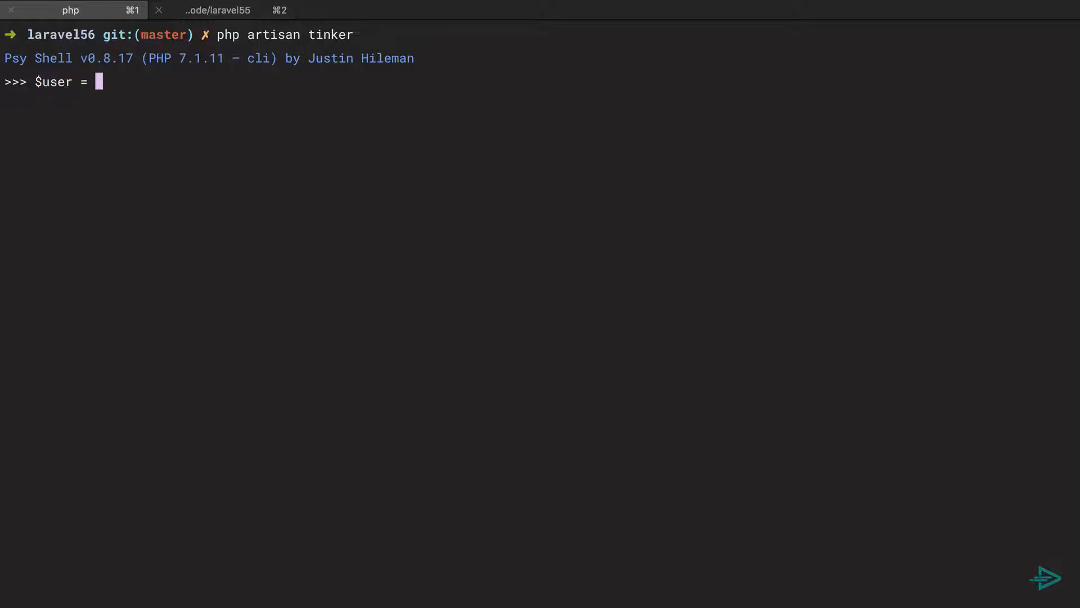
type("factory('App\\User')->c")
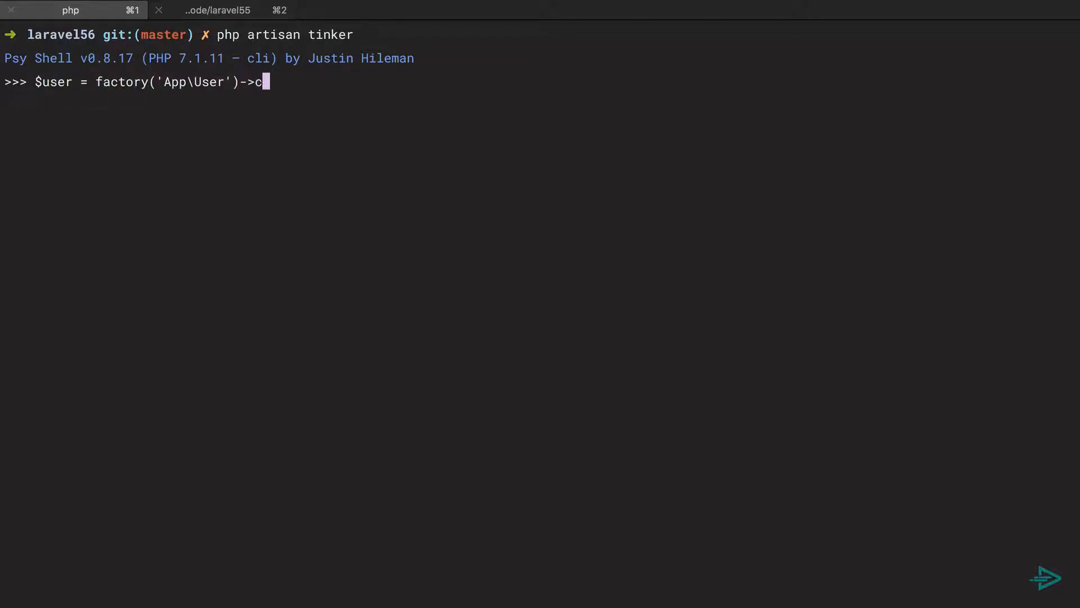
key("Return")
type("$user->fresh();")
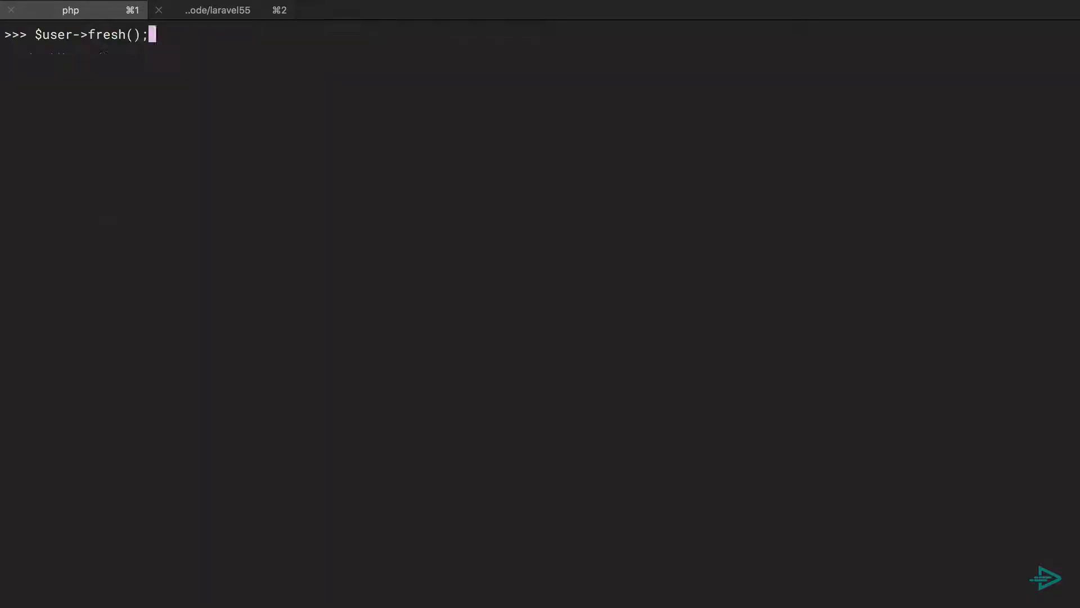
key("Return")
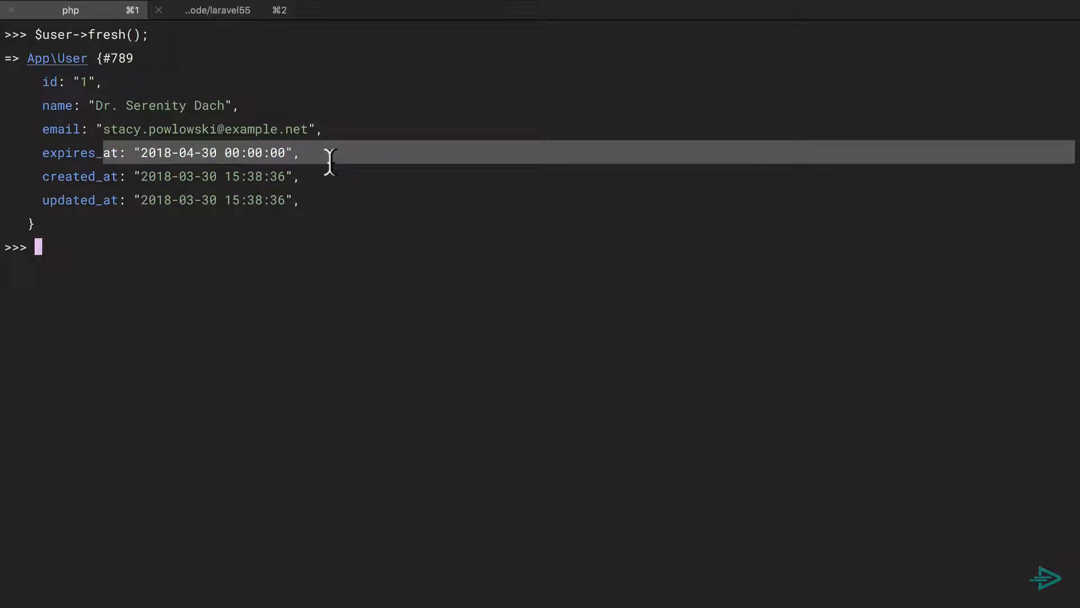
mouse_move(241, 166)
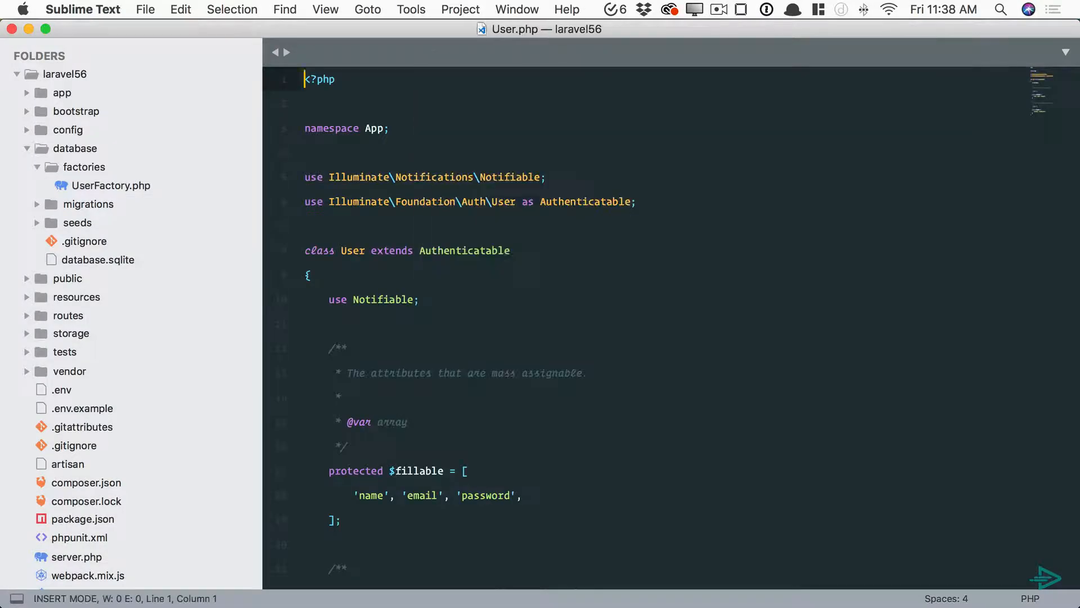
- Add 'expires_at' => 'date:Y-m-d' to the User model's $casts array
scroll("down", 3)
type("'e")
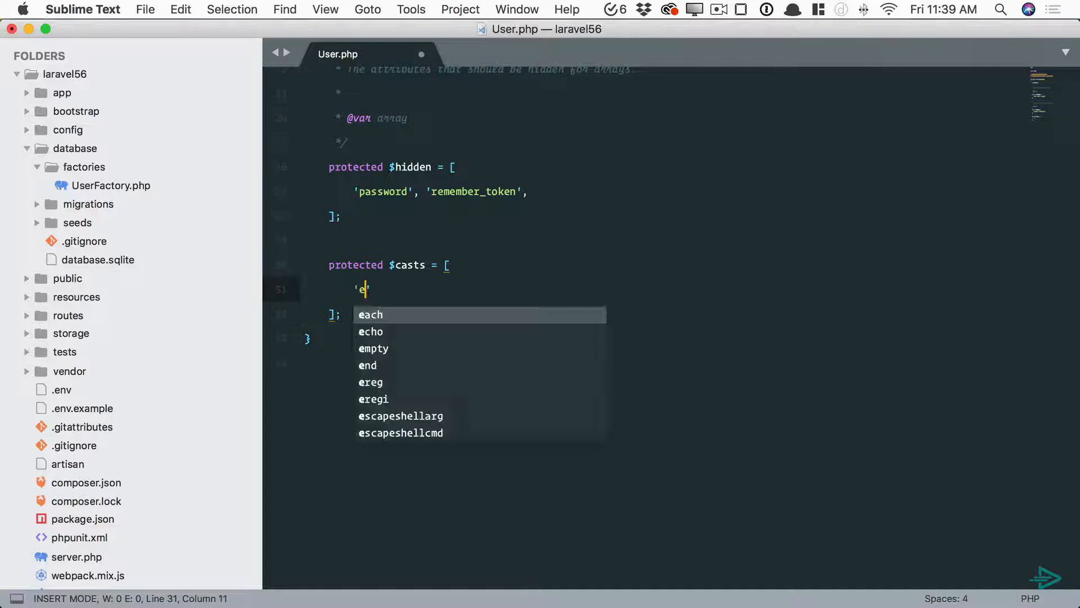
type("xpires_at' =>")
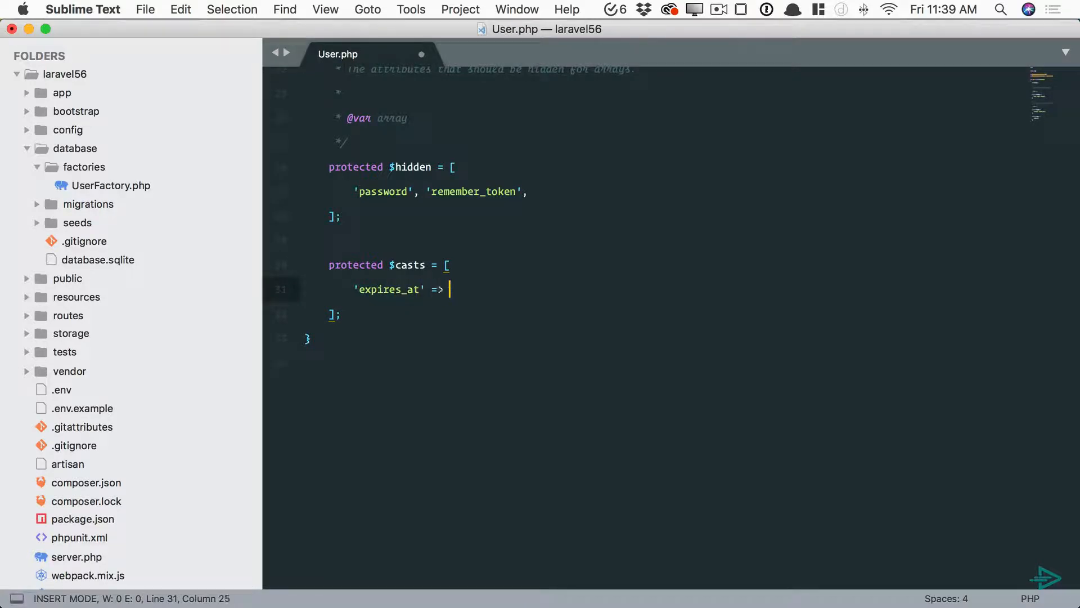
type("'date:'")
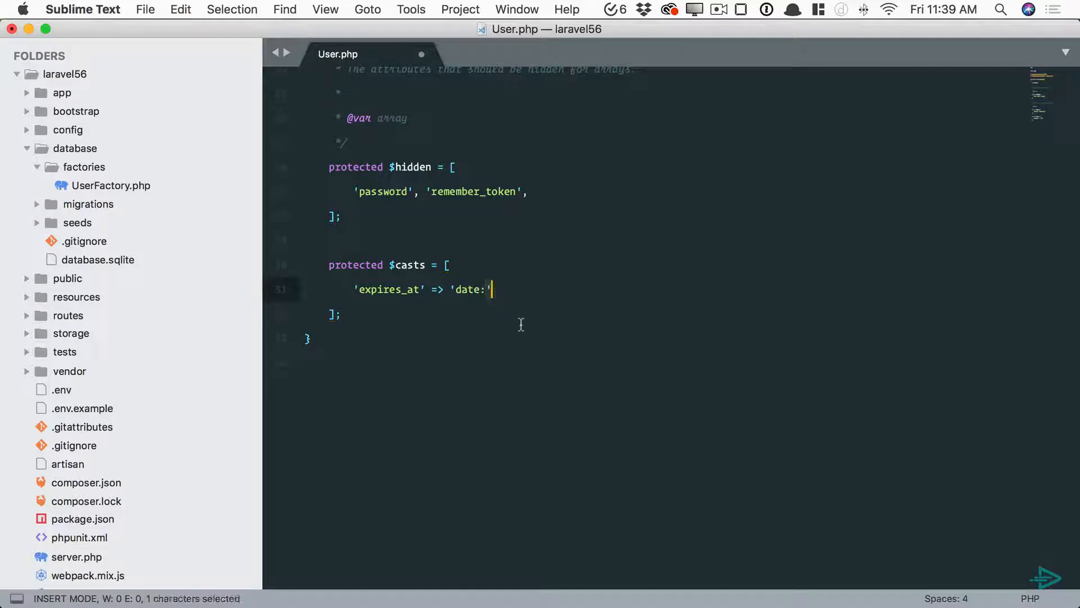
type("Y")
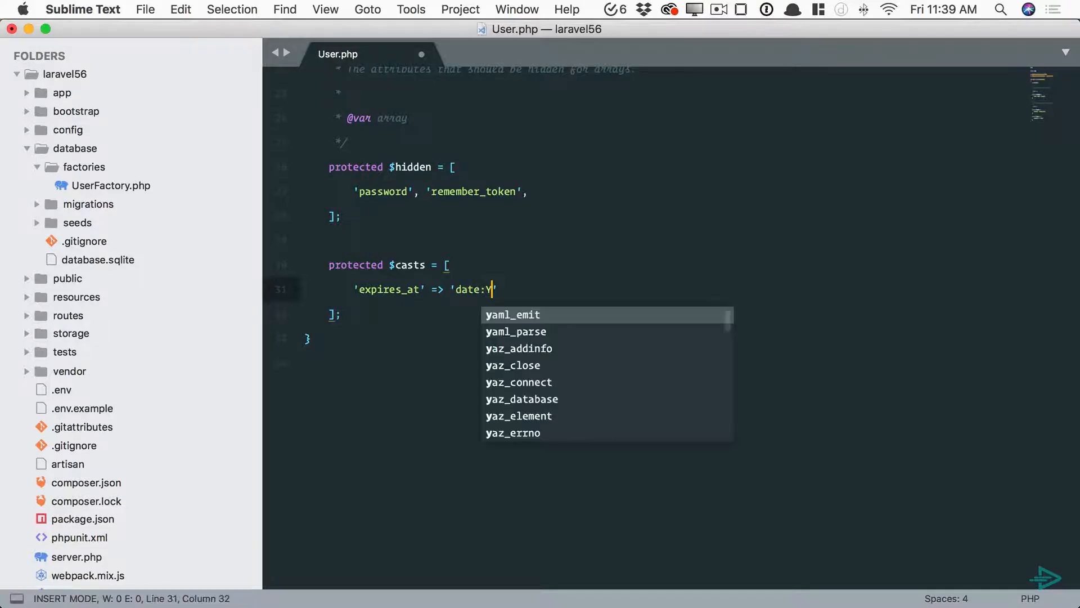
type("-m-d")
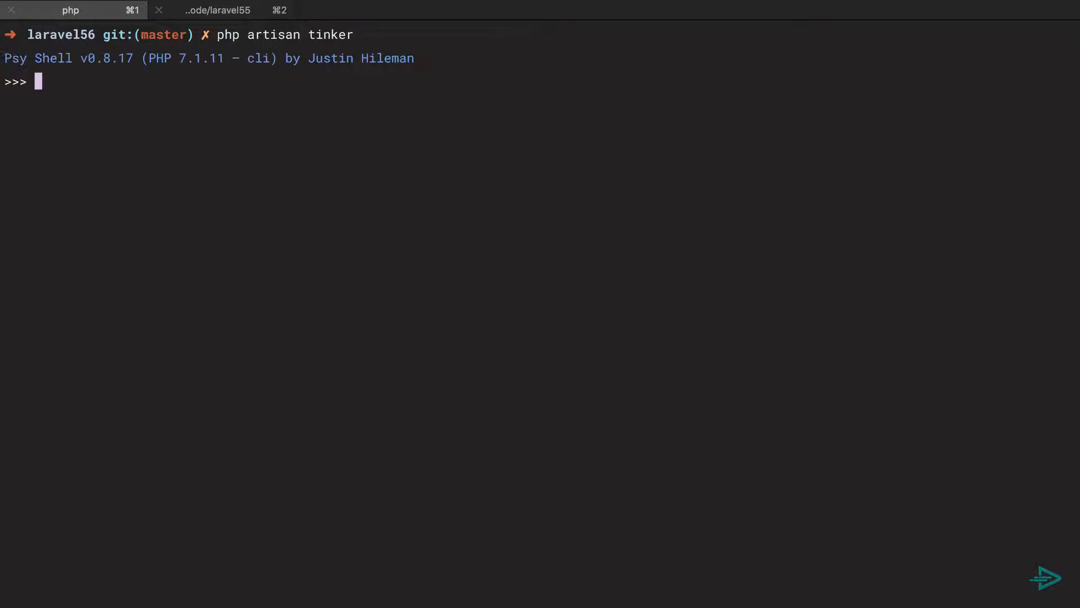
- Load App\User::first() in tinker and output the user as JSON
type("$user = App\\User::f")
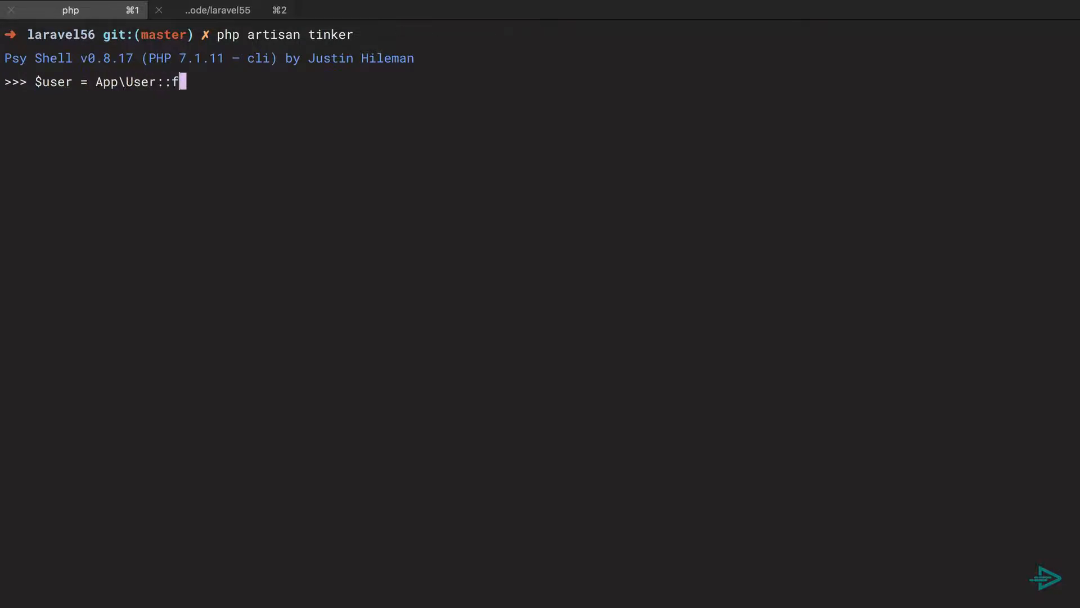
key("Return")
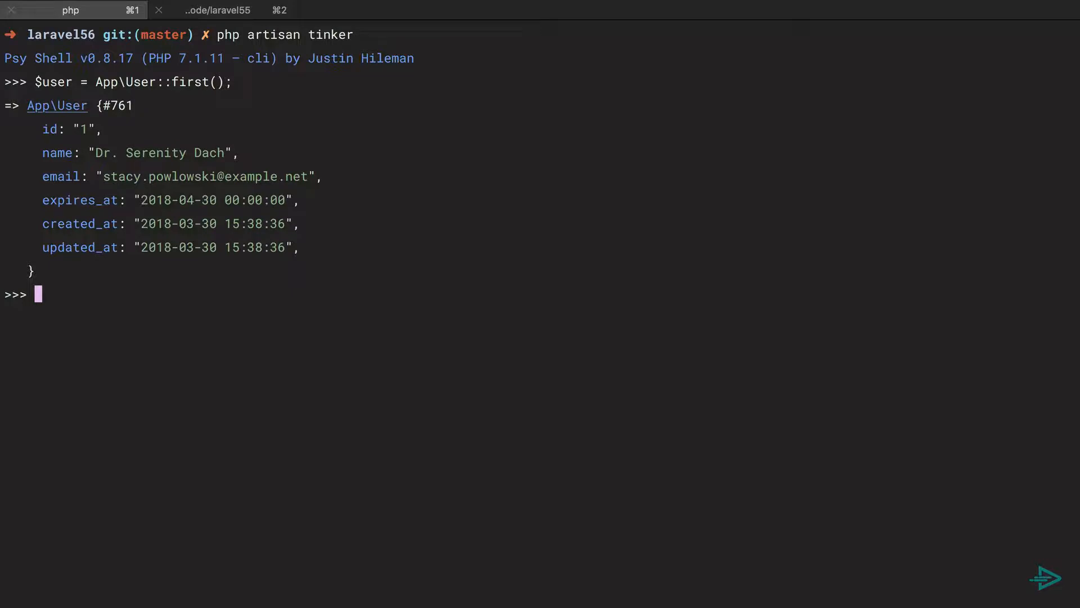
type("$user->toJson()")
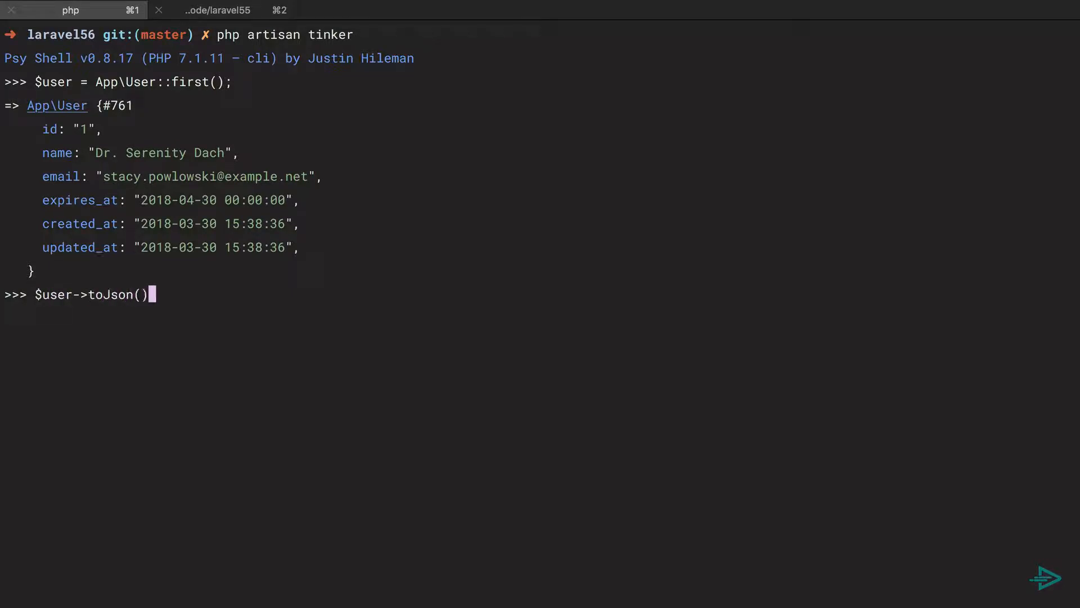
key("Return")
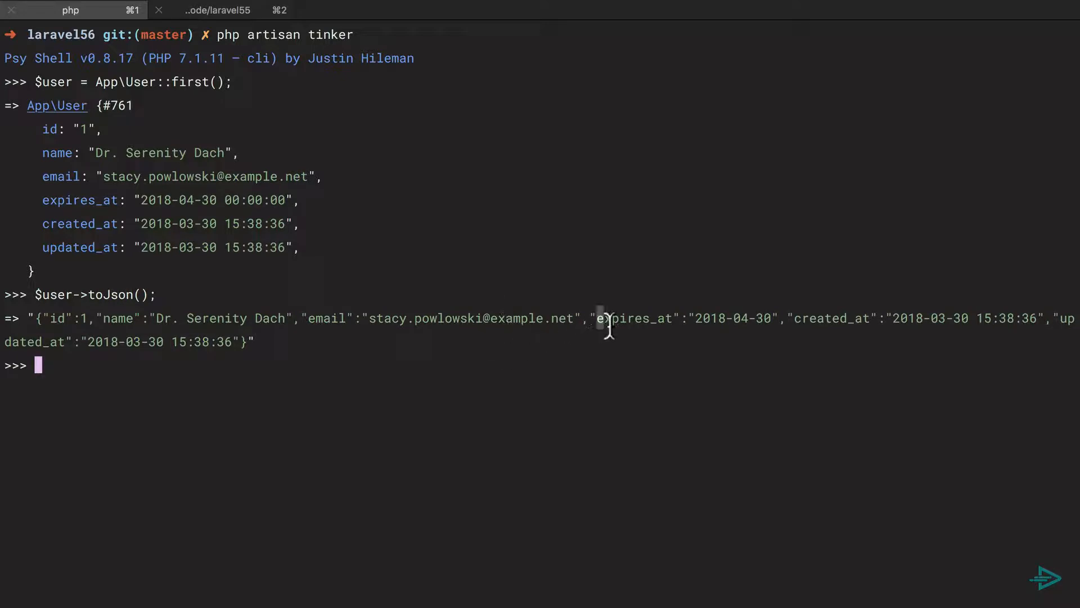
- Show the user as an array, select the 2018-04-30 expires_at value, and bring up PHP's date manual
key("Return")
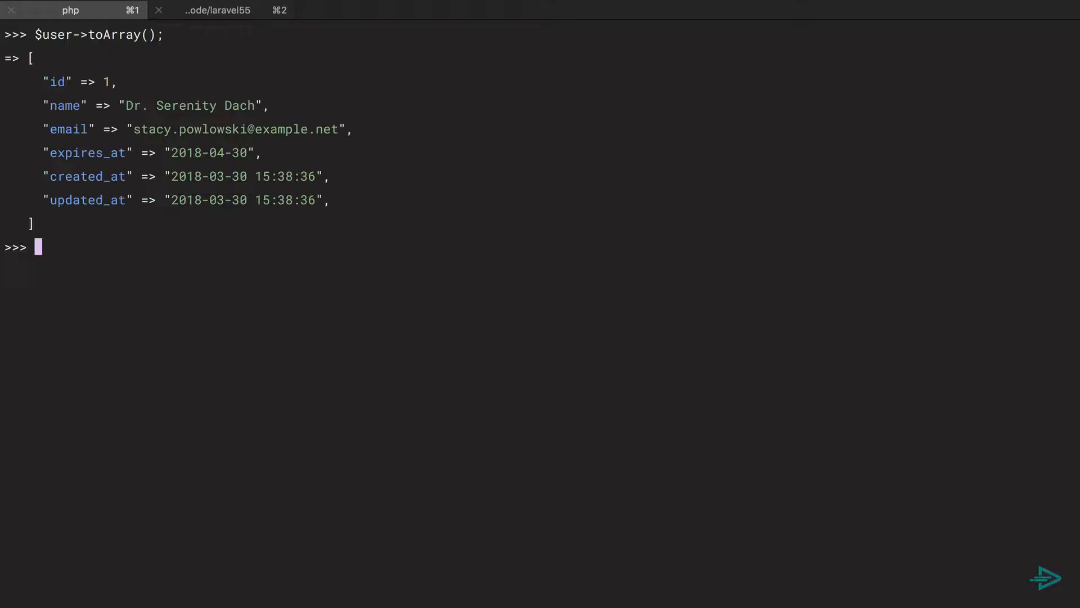
double_click(209, 152)
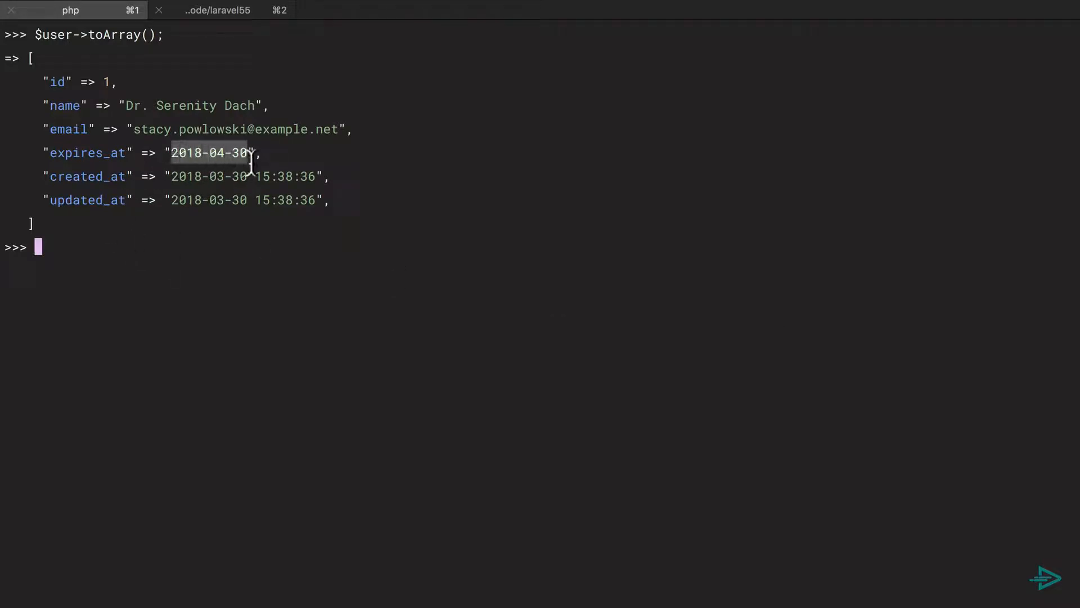
mouse_move(257, 214)
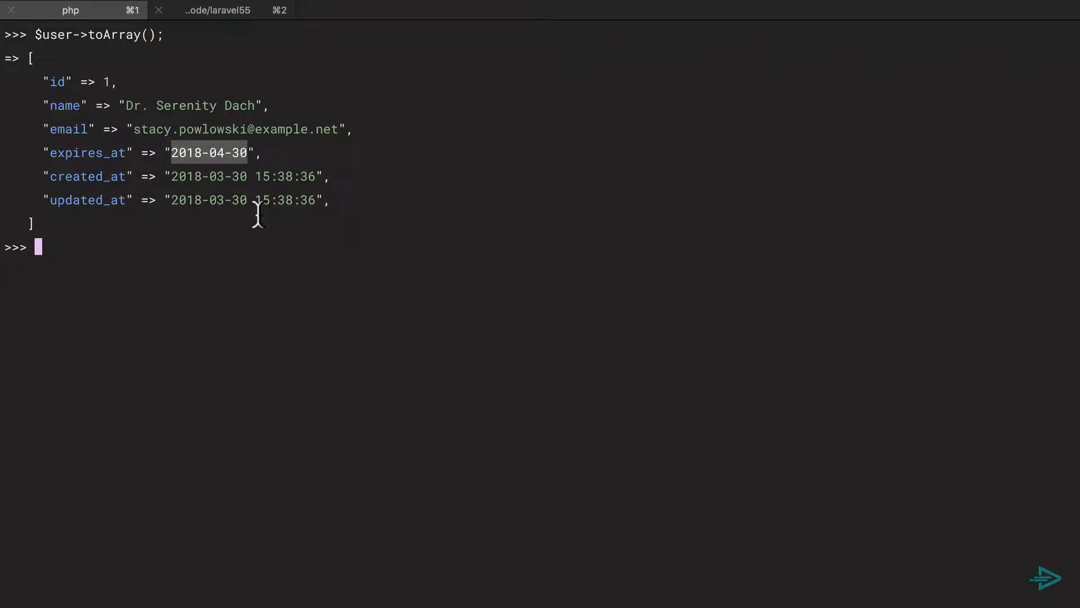
mouse_move(129, 225)
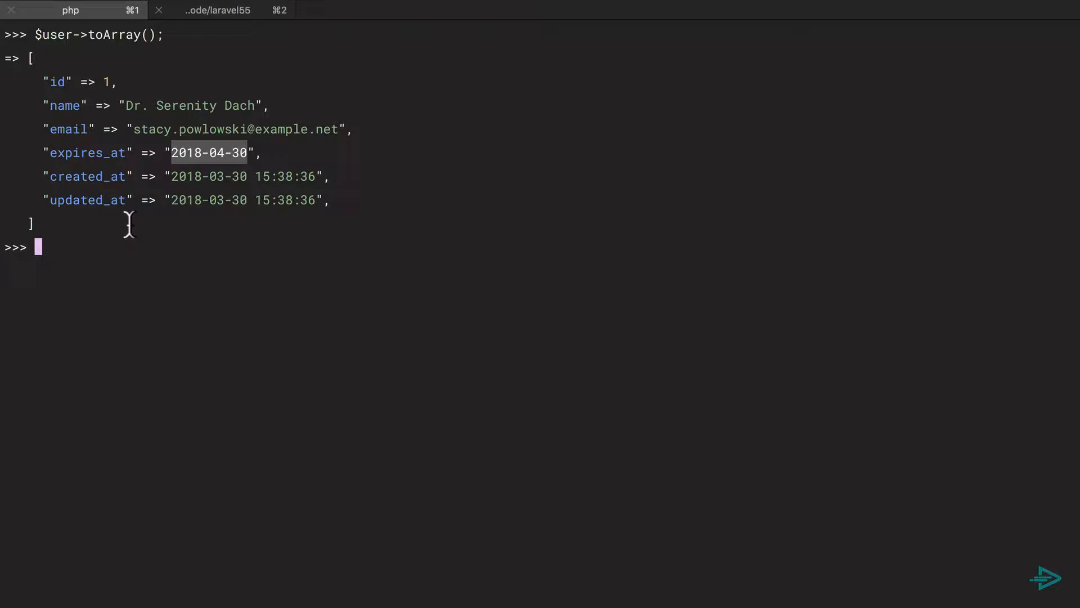
mouse_move(189, 217)
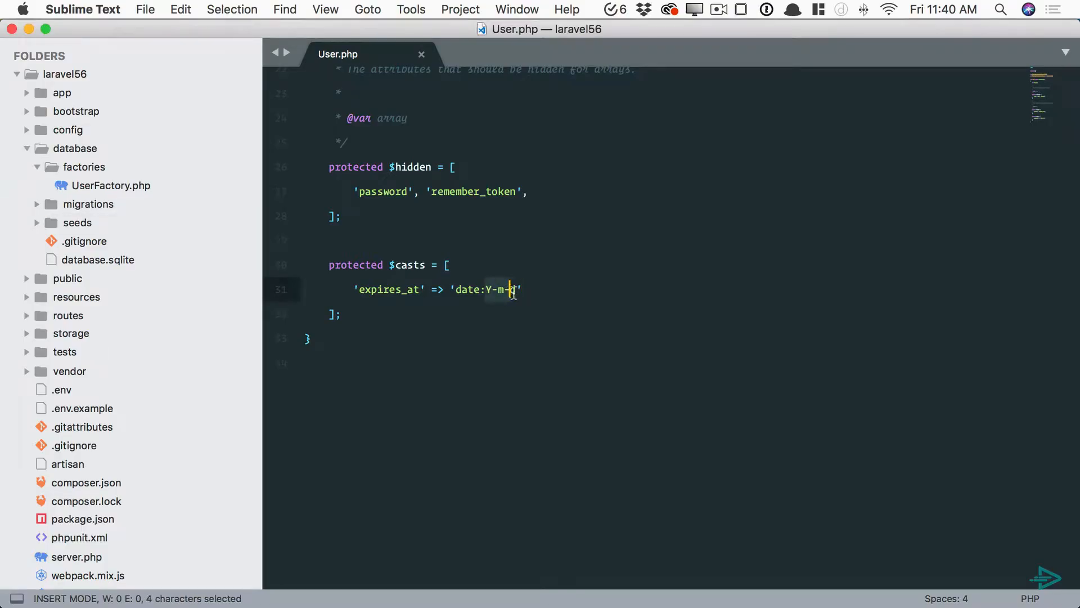
type("d")
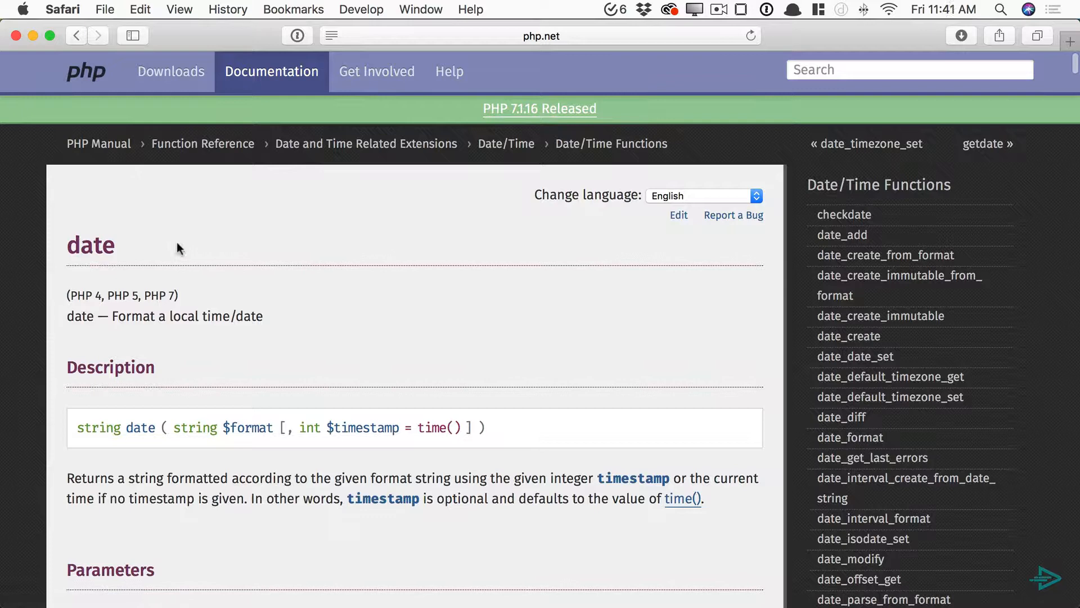
mouse_move(383, 299)
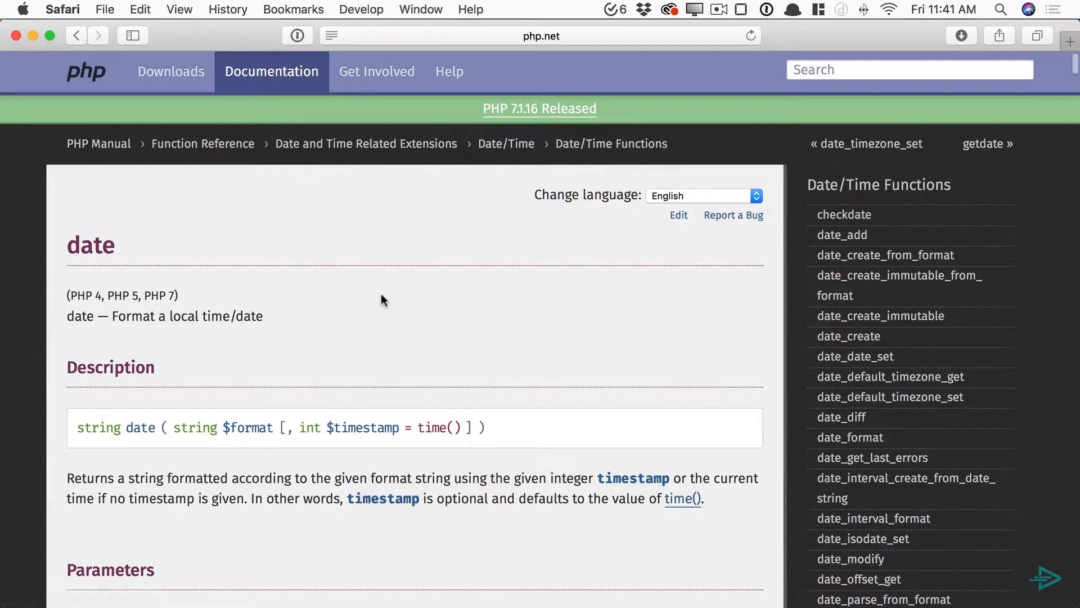
mouse_move(365, 144)
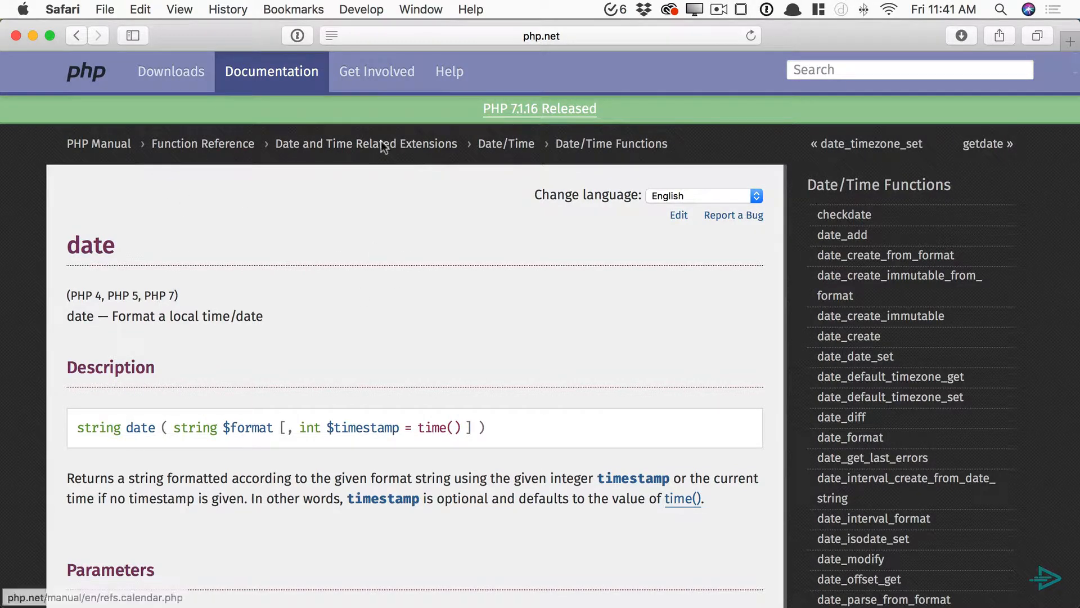
- Read php.net's day, week and month format characters, then edit the User model's date cast format
scroll("down", 3)
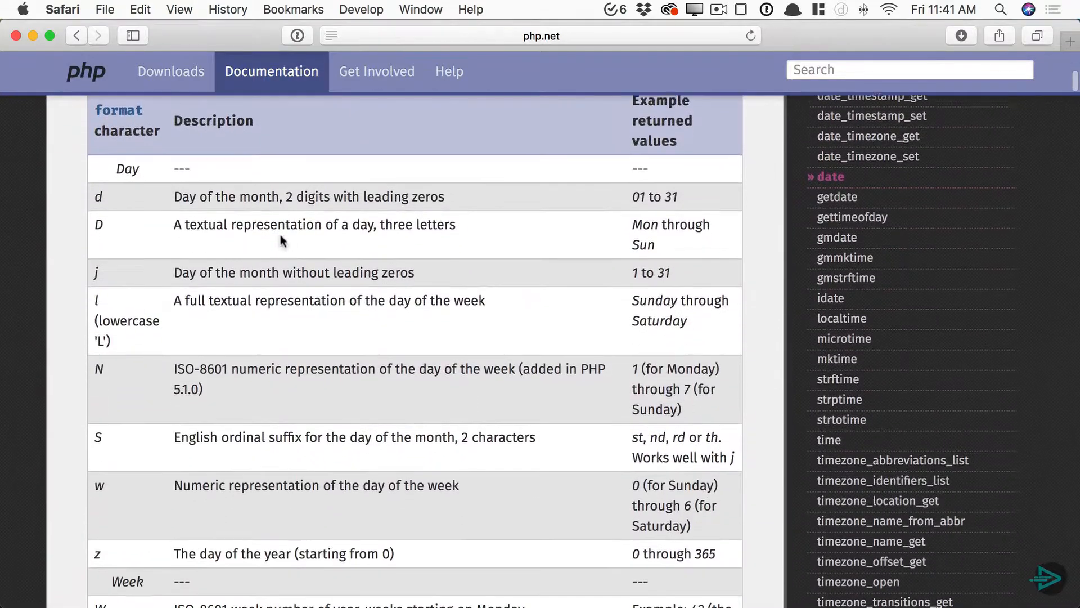
scroll("down", 3)
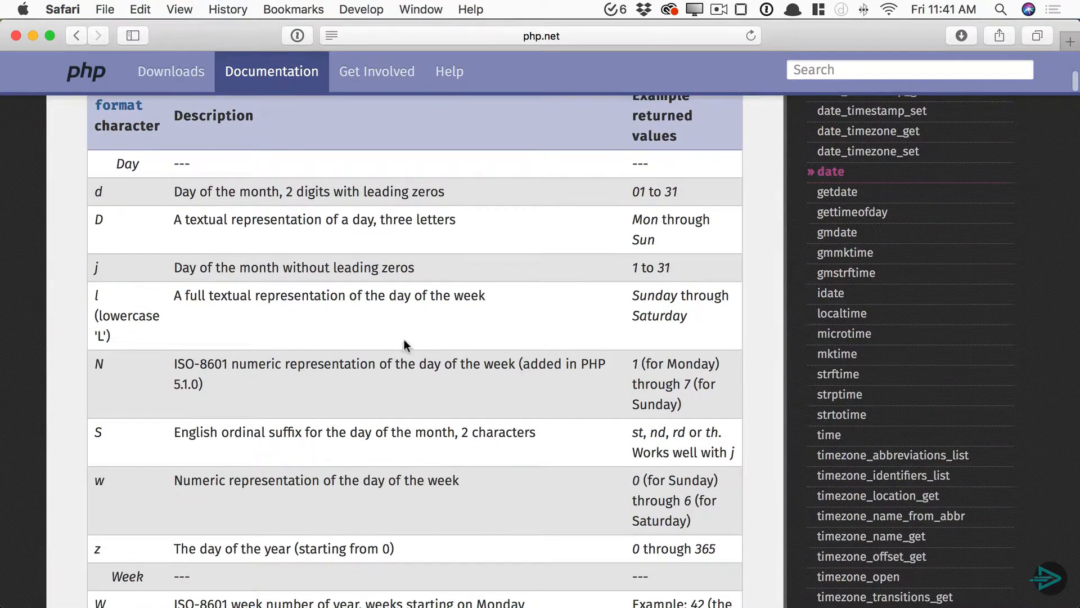
scroll("down", 3)
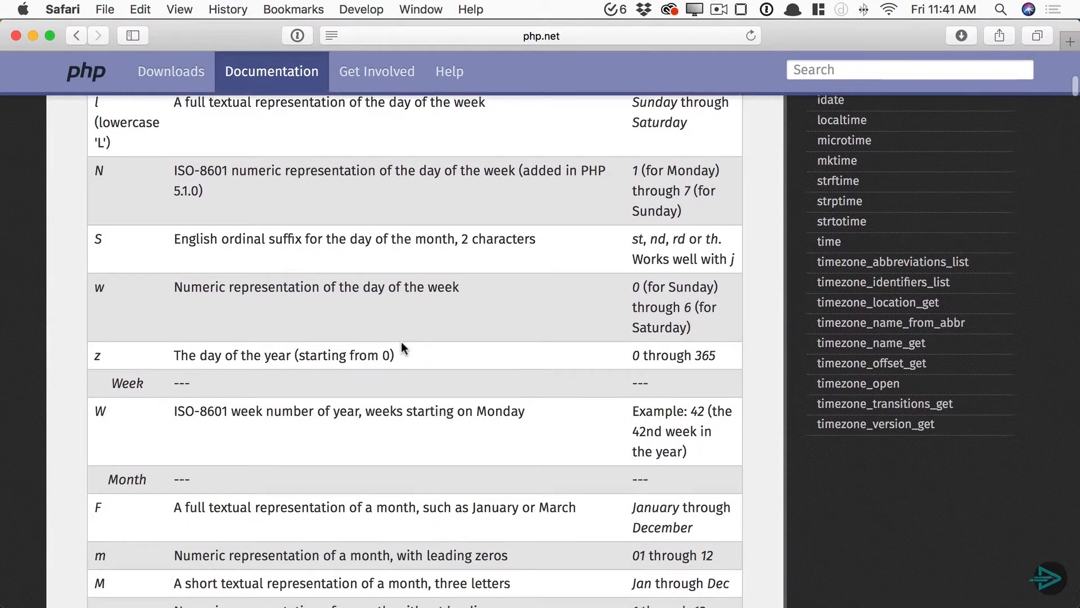
scroll("down", 3)
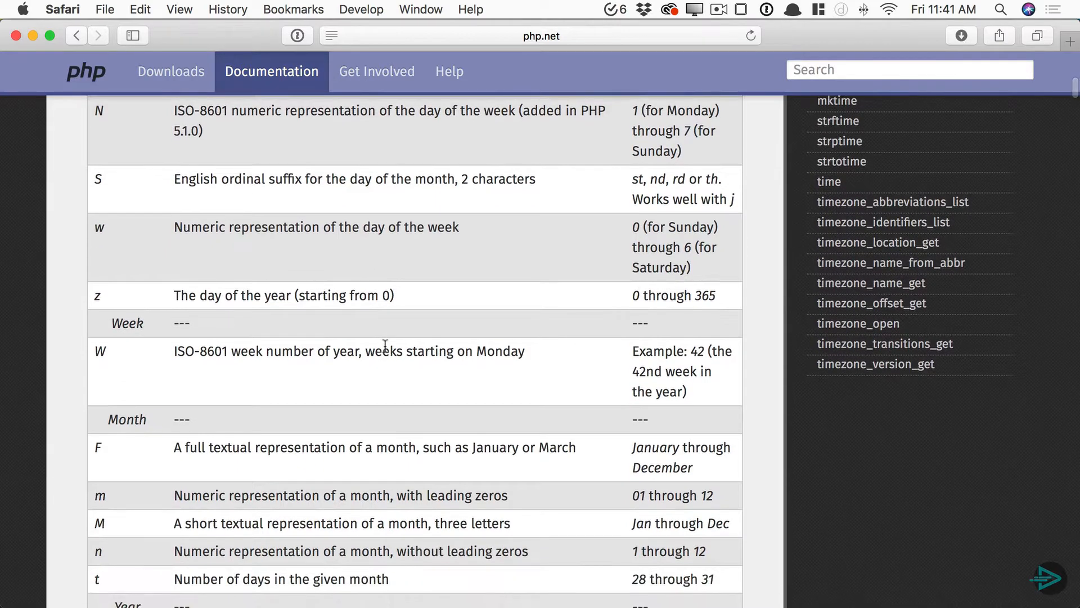
scroll("up", 3)
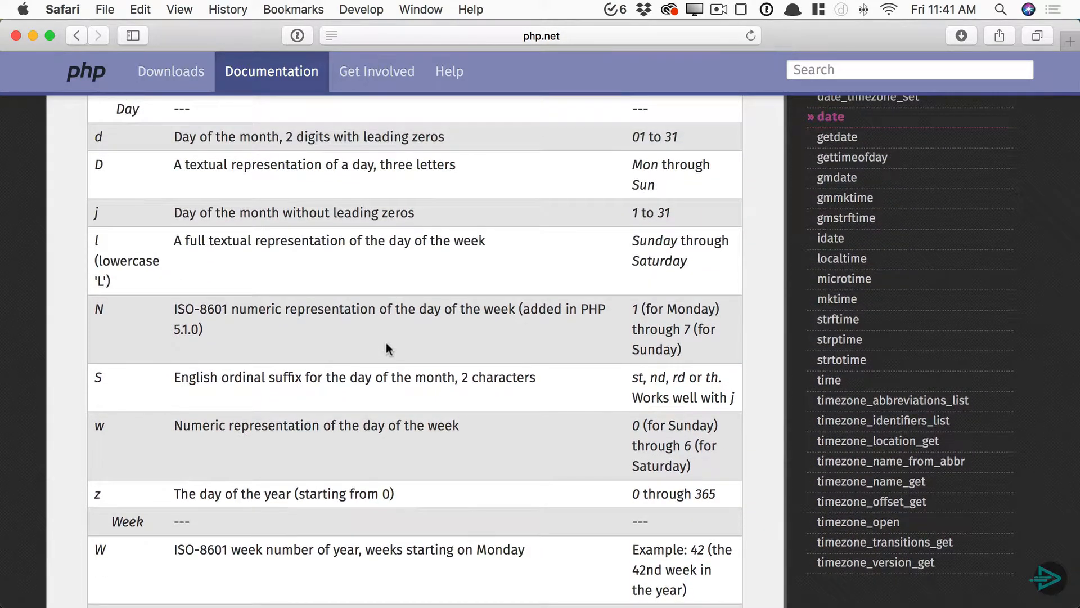
mouse_move(448, 198)
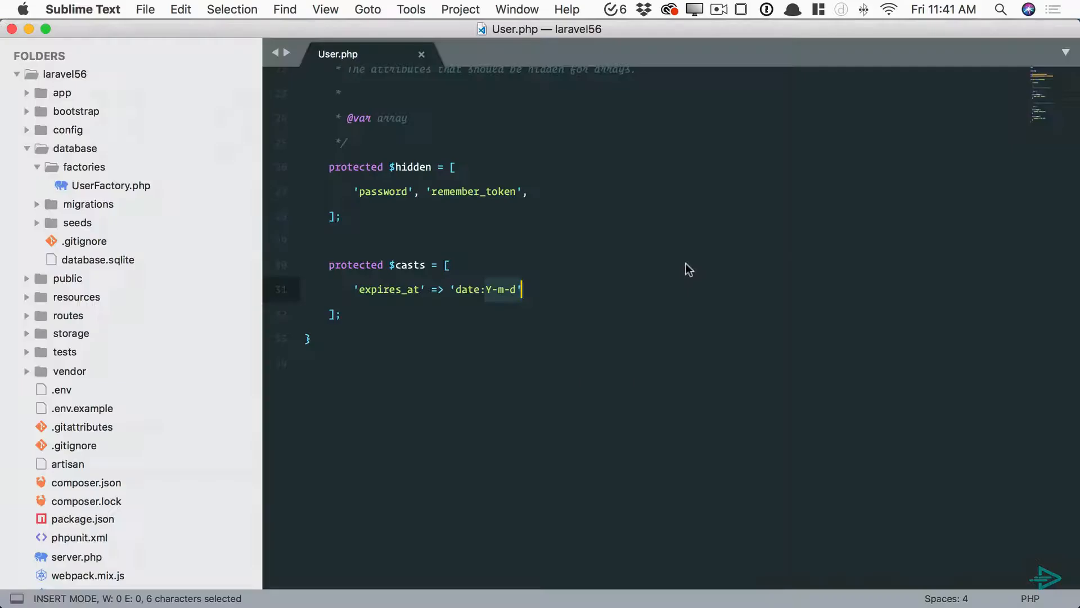
key("backspace")
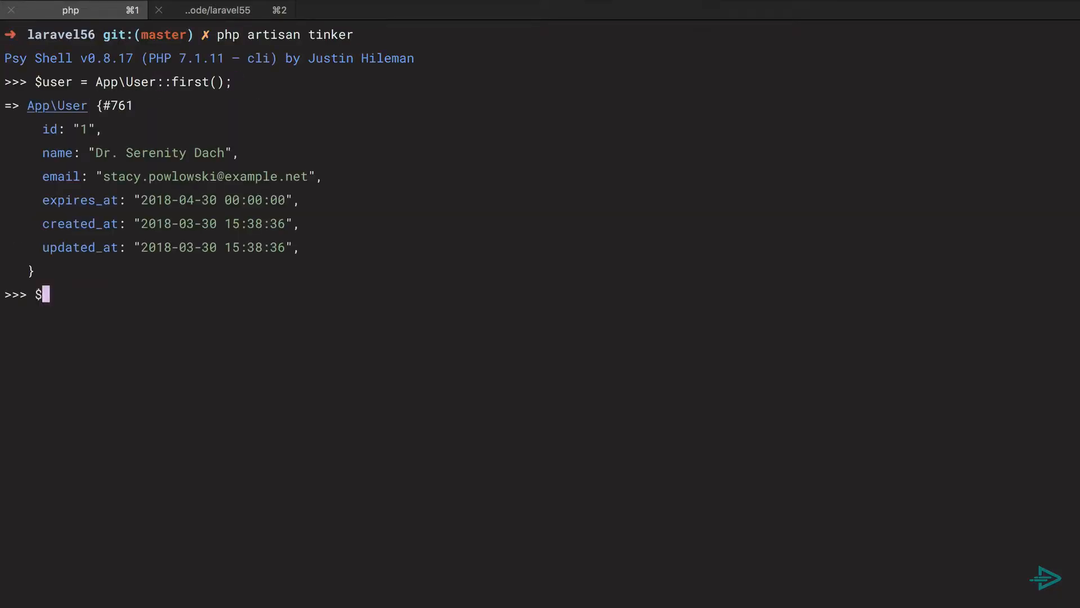
- Rerun $user->toArray() in tinker, showing expires_at as Monday
key("Return")
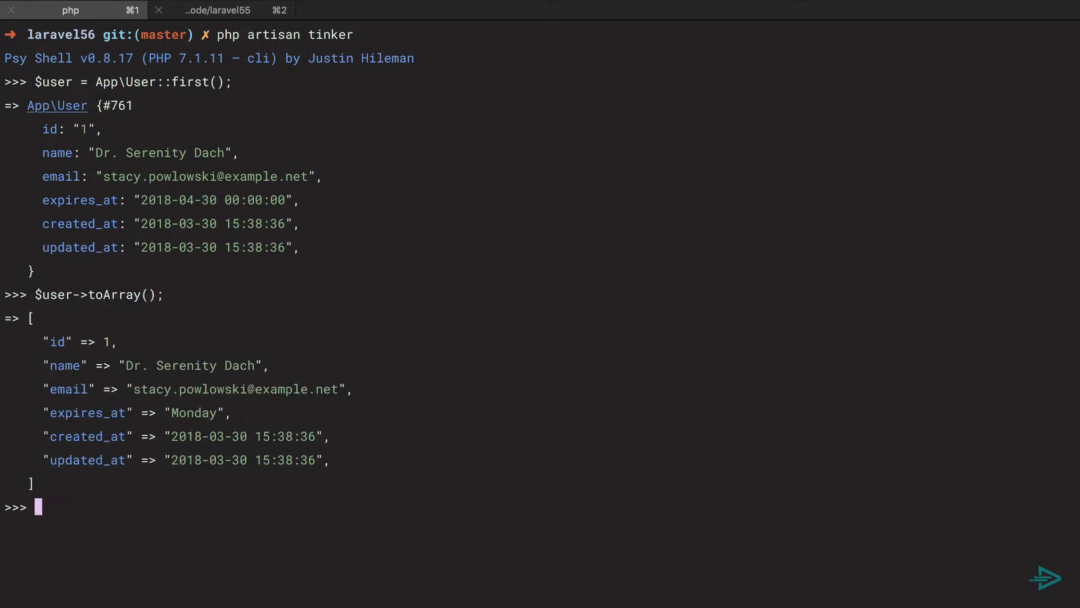